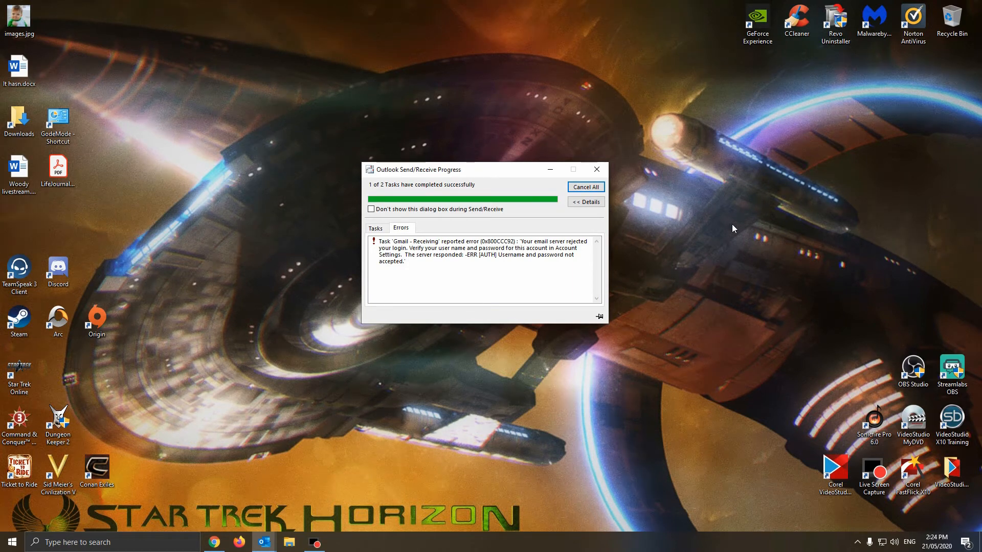
{"action": "mouse_move", "coordinate": [719, 228]}
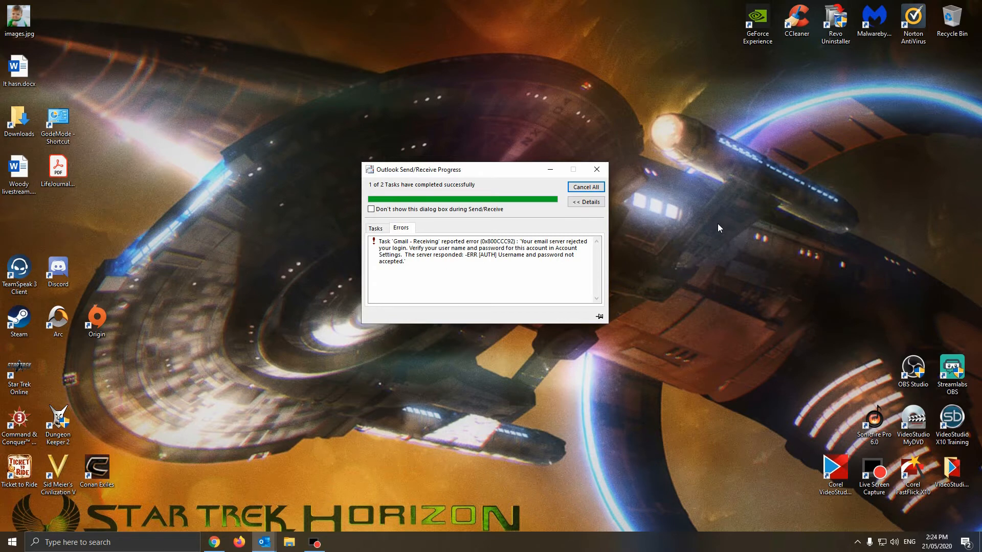
{"action": "mouse_move", "coordinate": [700, 225]}
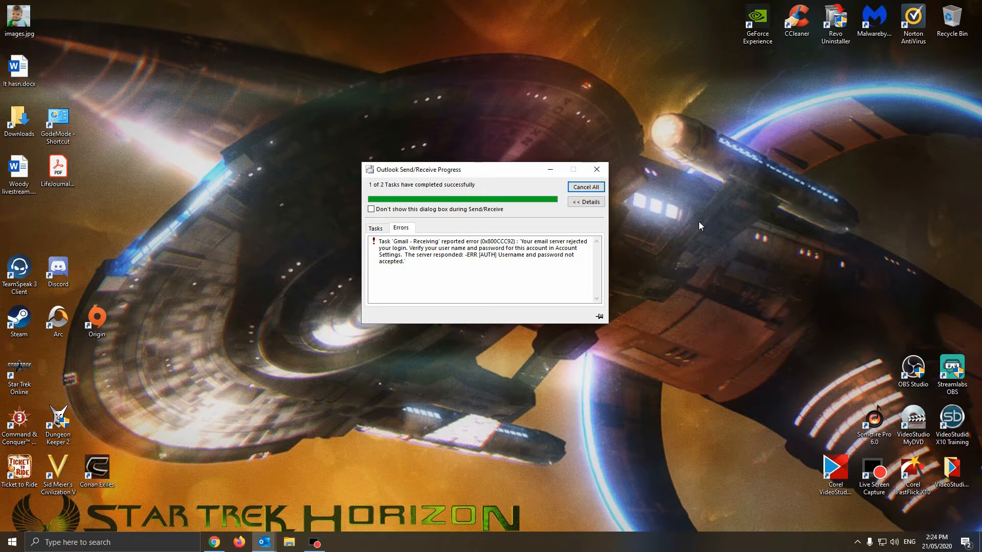
{"action": "mouse_move", "coordinate": [693, 224]}
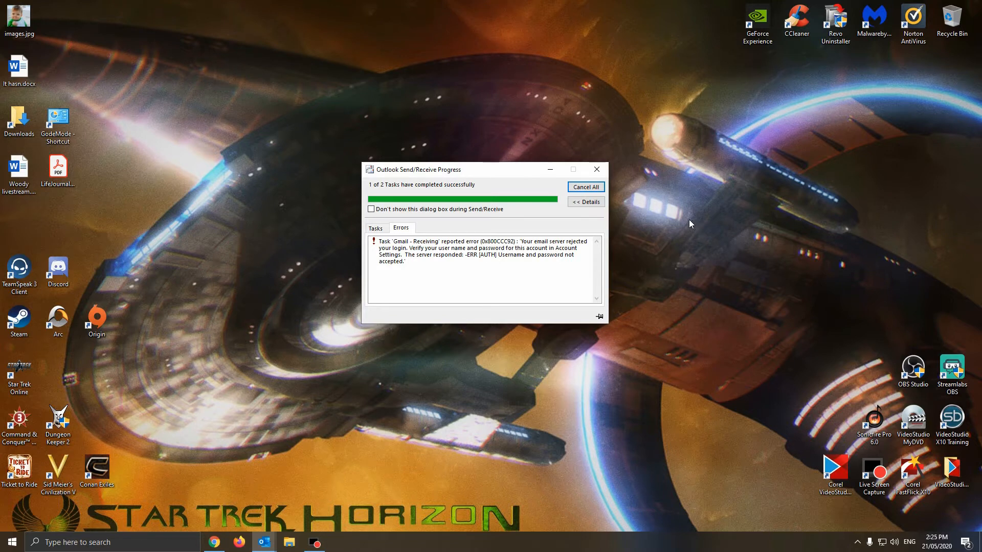
{"action": "mouse_move", "coordinate": [705, 194]}
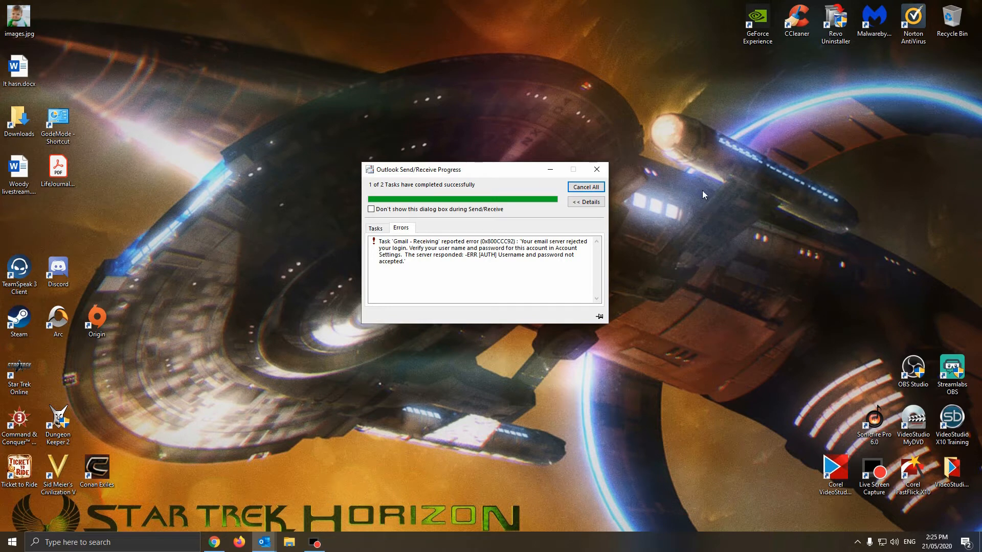
{"action": "mouse_move", "coordinate": [486, 228]}
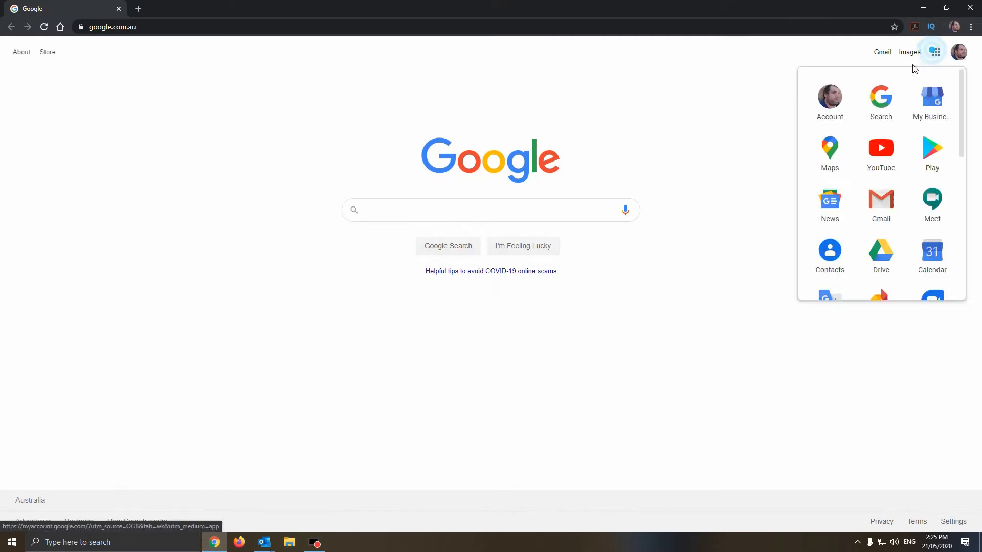
Step: Reach the Google Account home page for the signed-in account
{"action": "left_click", "coordinate": [830, 96]}
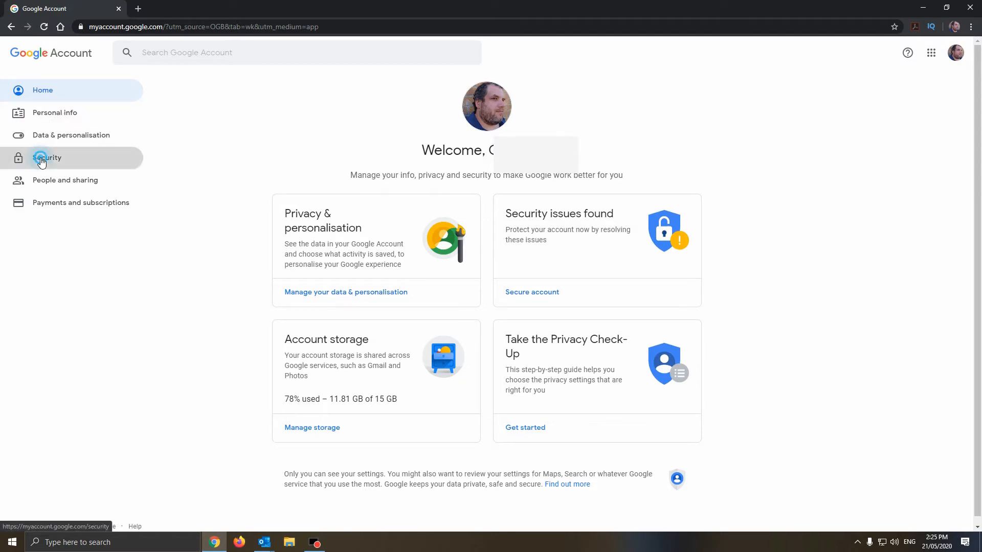
Step: Show the Security settings with 2-Step Verification on and no app passwords
{"action": "left_click", "coordinate": [41, 158]}
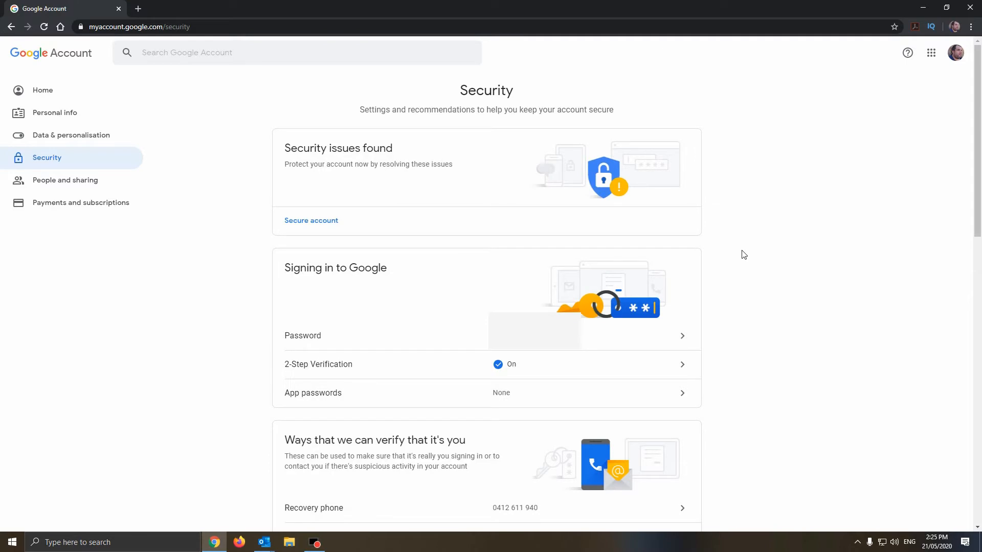
{"action": "mouse_move", "coordinate": [648, 257]}
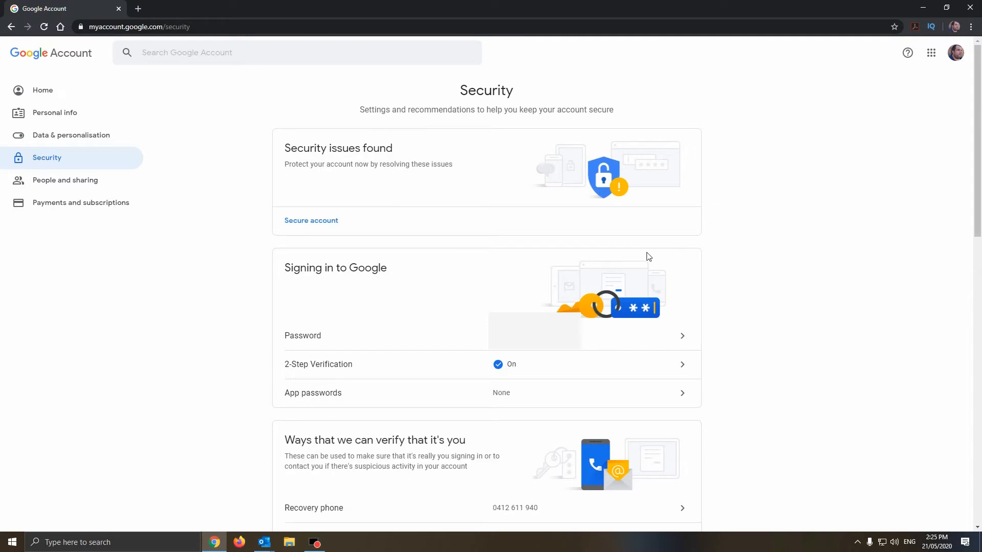
{"action": "mouse_move", "coordinate": [404, 285]}
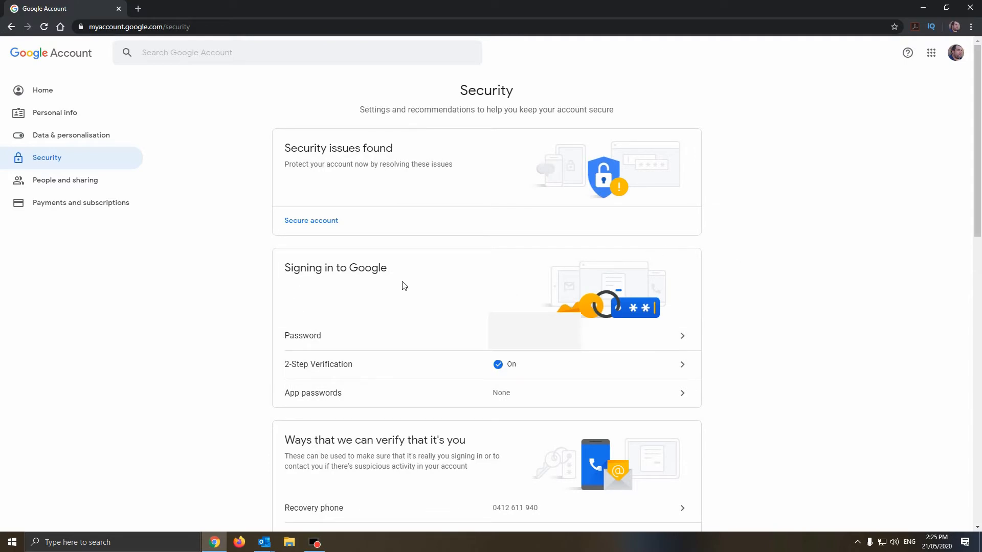
{"action": "mouse_move", "coordinate": [300, 378]}
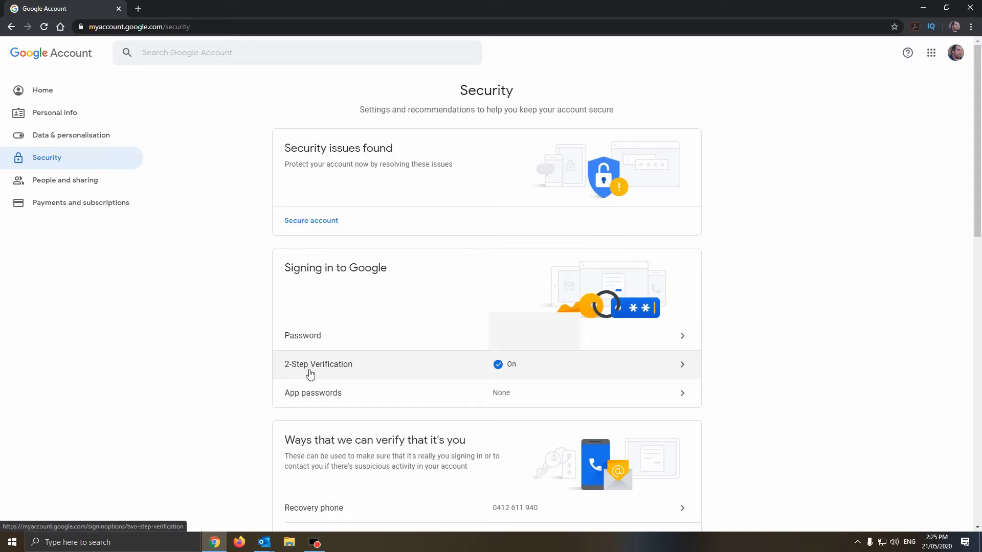
{"action": "mouse_move", "coordinate": [360, 373]}
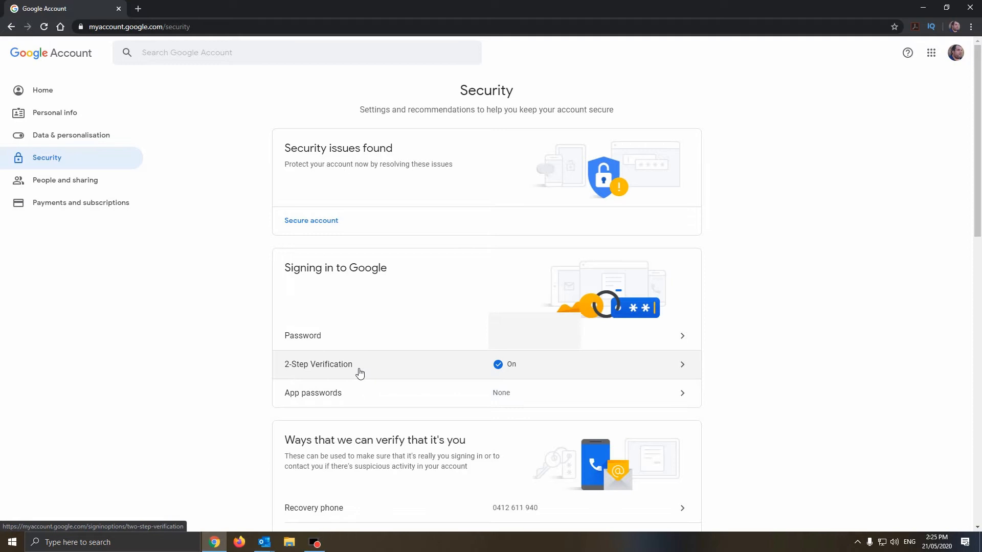
{"action": "mouse_move", "coordinate": [386, 372]}
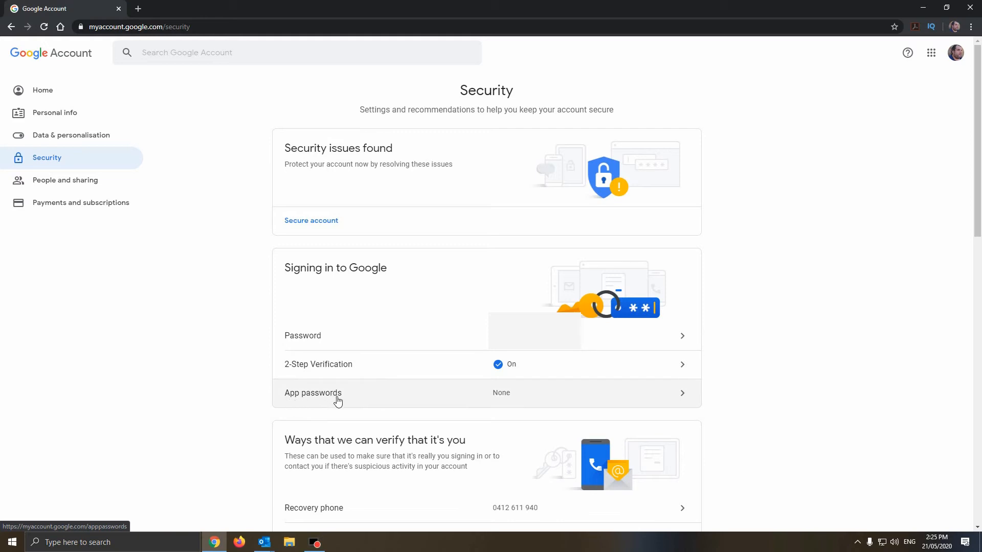
{"action": "mouse_move", "coordinate": [683, 397]}
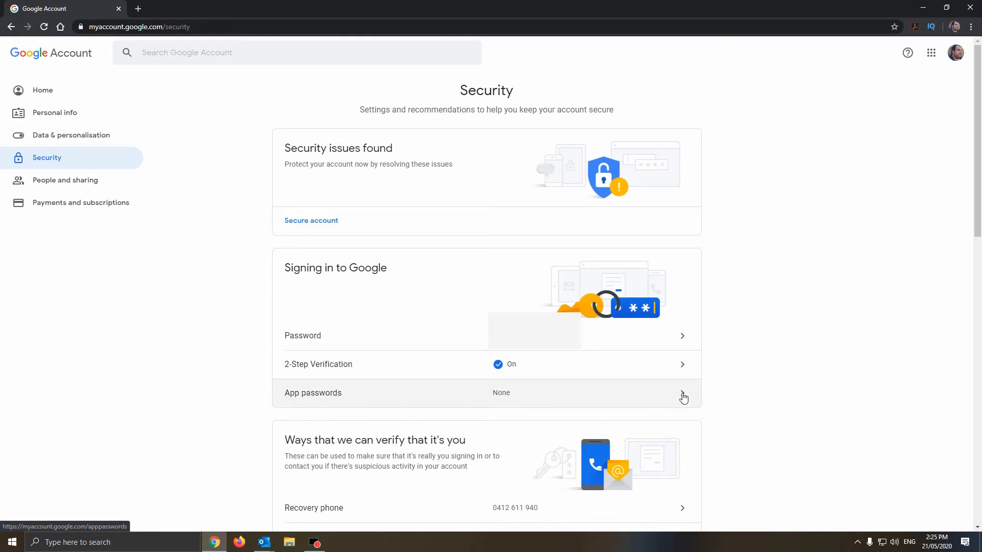
Step: Re-verify the account password and reach the empty App passwords page
{"action": "left_click", "coordinate": [683, 397]}
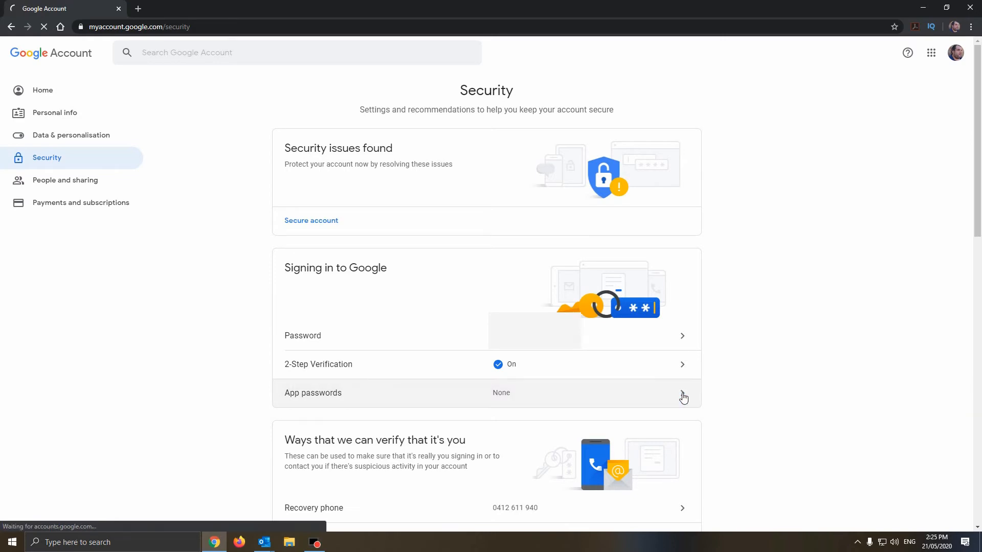
{"action": "left_click", "coordinate": [683, 398]}
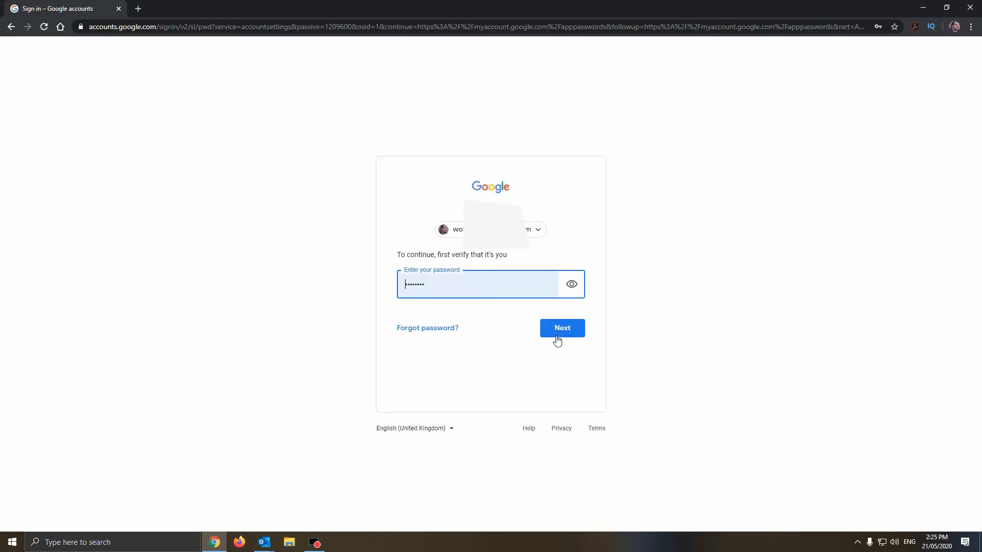
{"action": "left_click", "coordinate": [563, 327]}
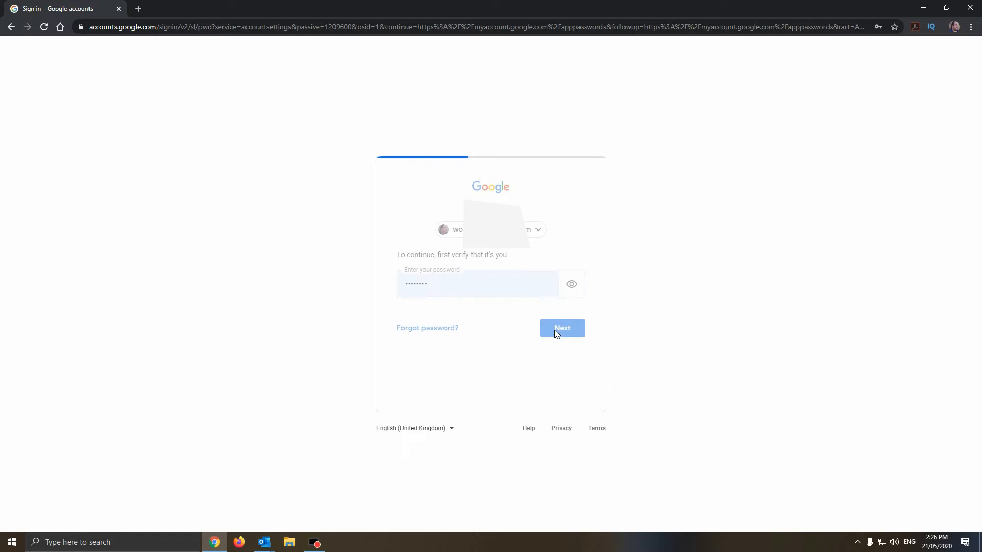
{"action": "left_click", "coordinate": [562, 328]}
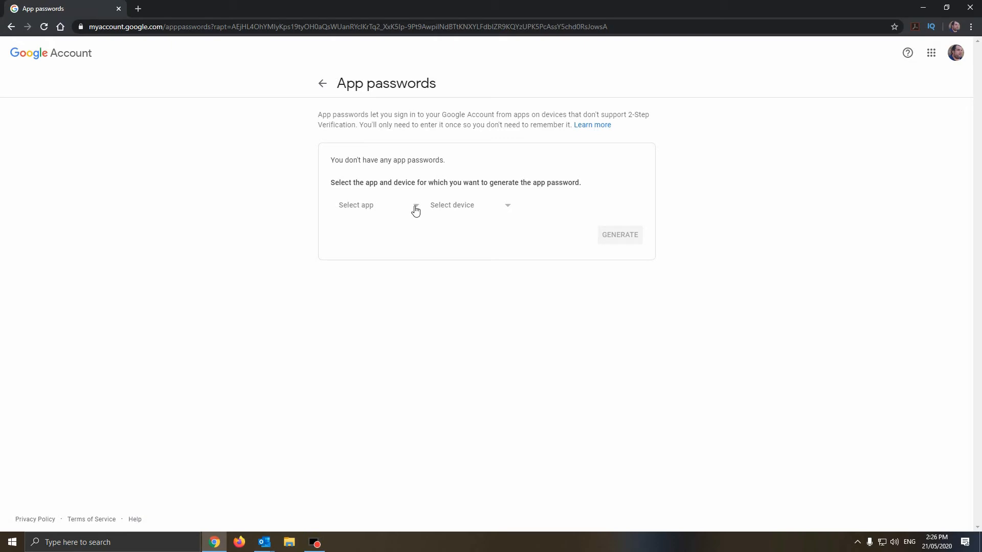
Step: Choose Mail as the app and Windows Computer as the device for the new app password
{"action": "left_click", "coordinate": [365, 205]}
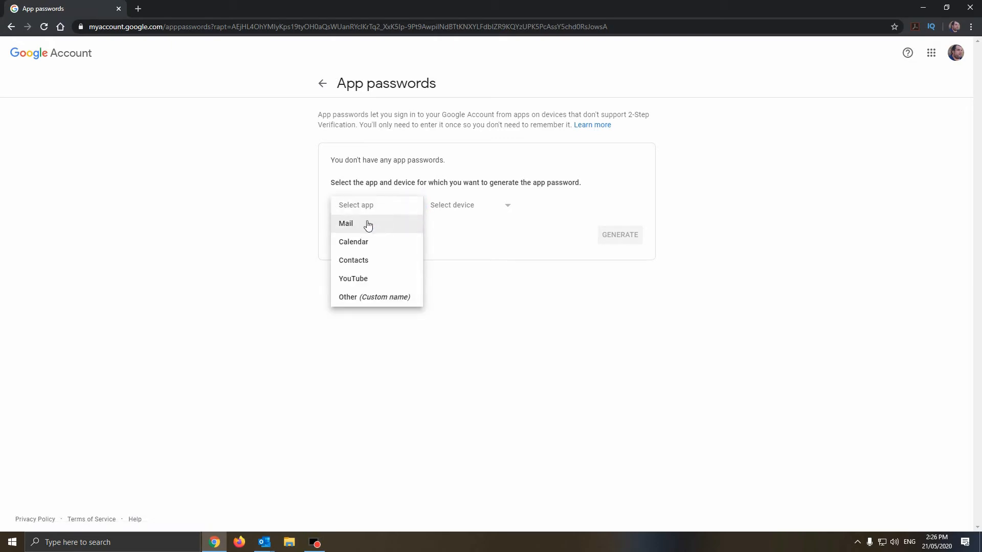
{"action": "left_click", "coordinate": [346, 223]}
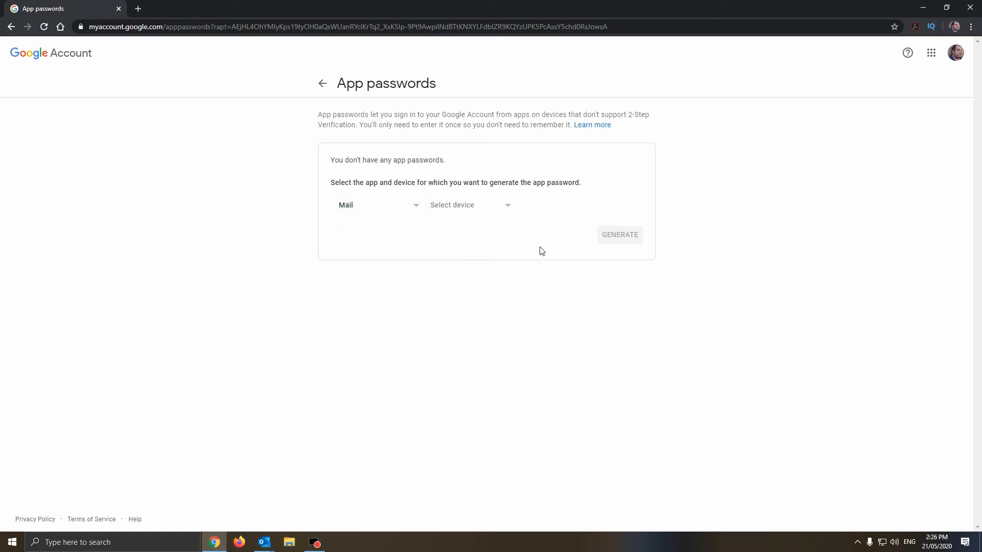
{"action": "left_click", "coordinate": [471, 204]}
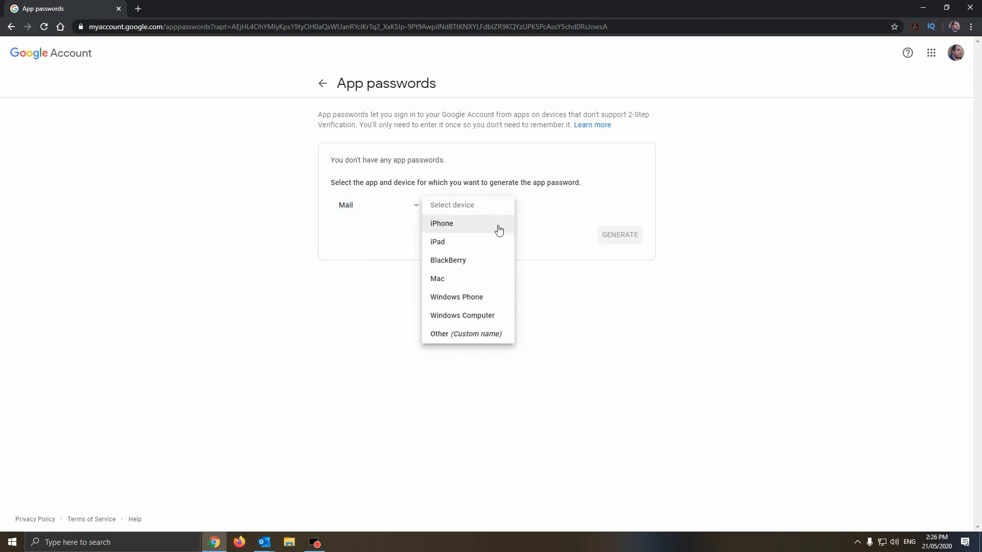
{"action": "mouse_move", "coordinate": [464, 319]}
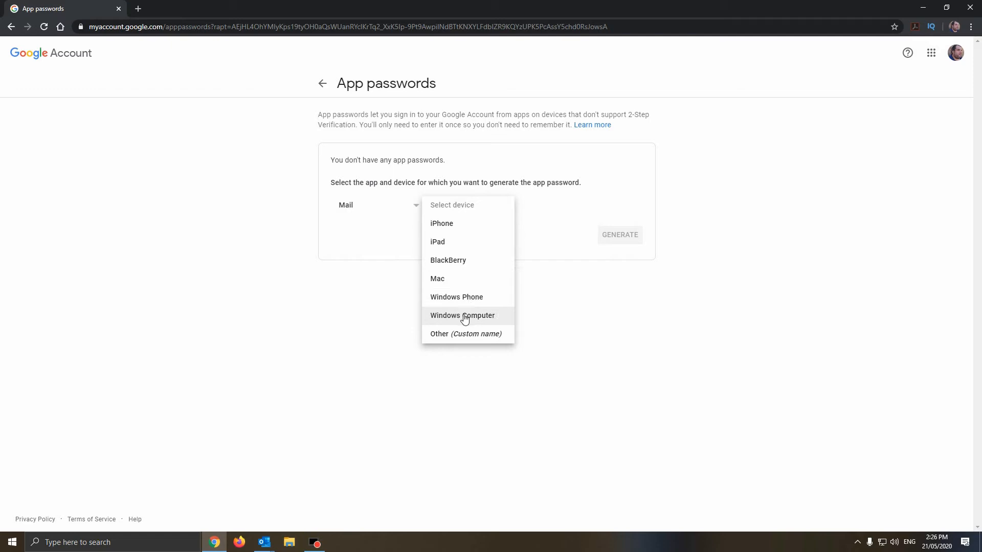
{"action": "left_click", "coordinate": [462, 315]}
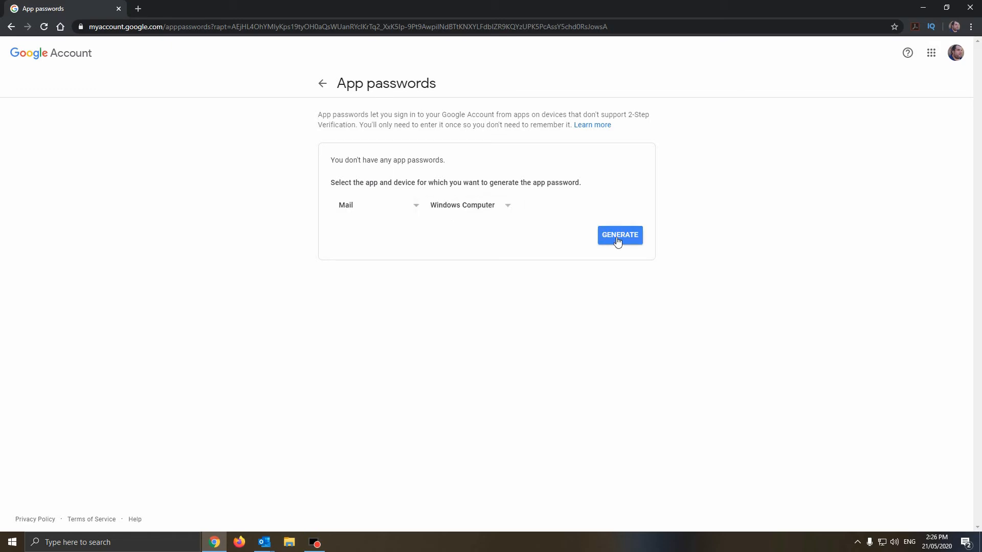
Step: Generate the Mail app password for Windows Computer and view its usage instructions
{"action": "left_click", "coordinate": [620, 236]}
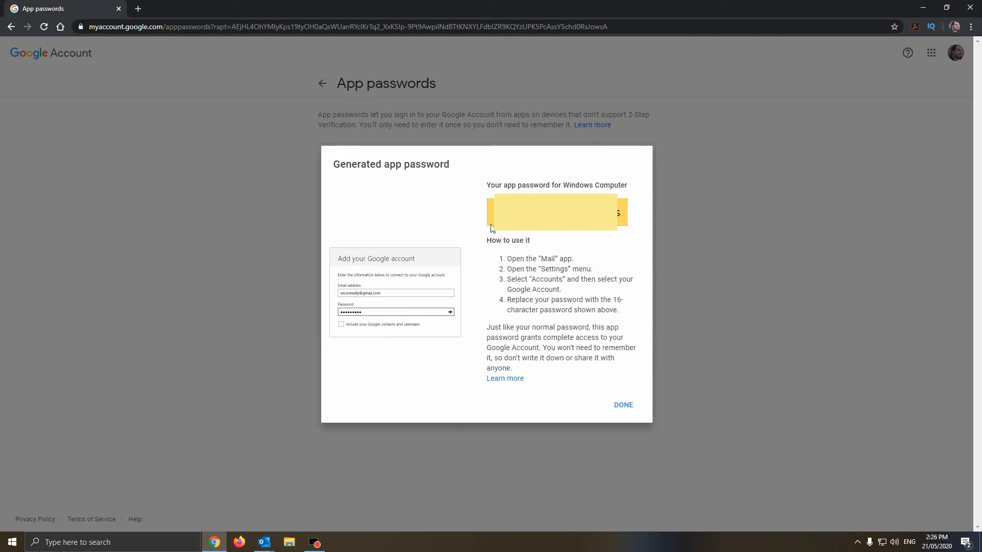
{"action": "mouse_move", "coordinate": [597, 237]}
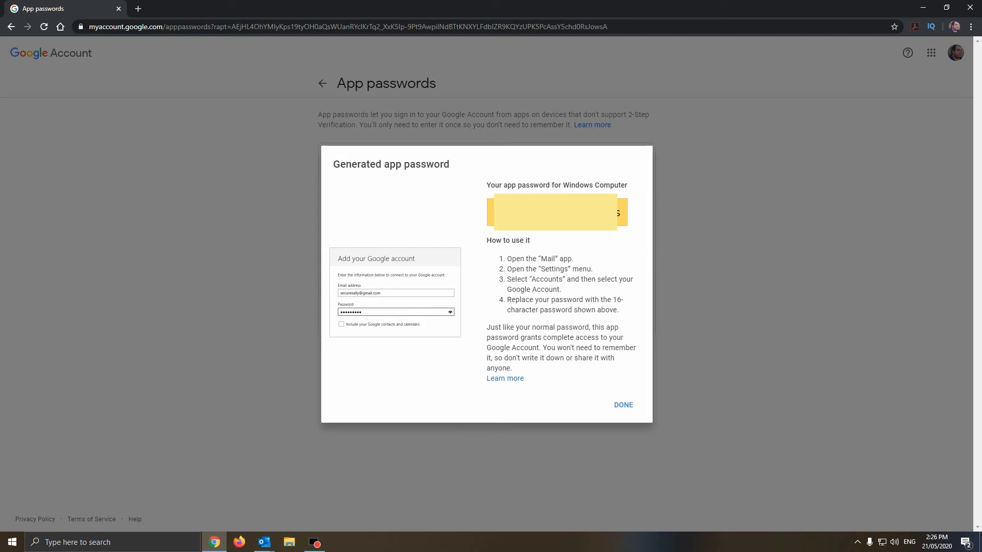
{"action": "mouse_move", "coordinate": [491, 224]}
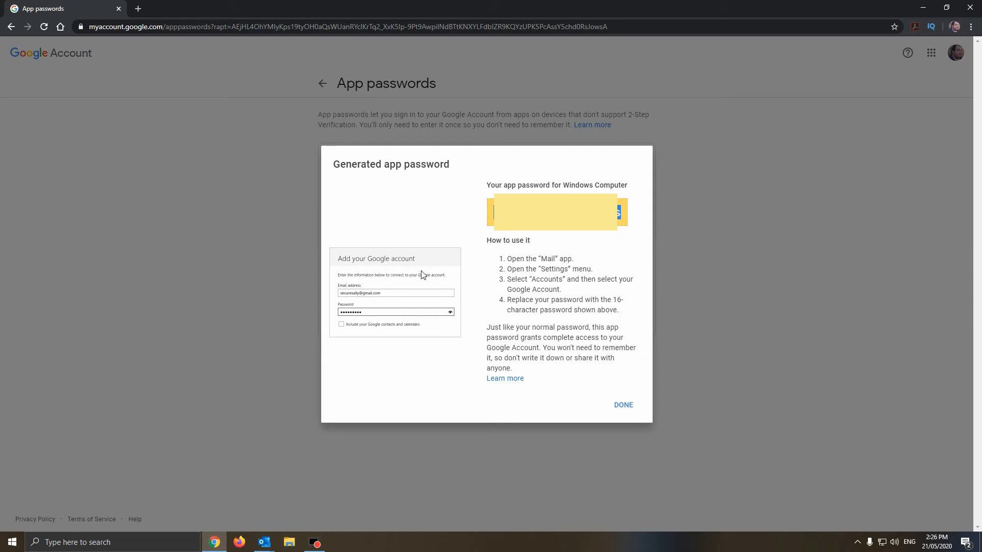
{"action": "mouse_move", "coordinate": [349, 325]}
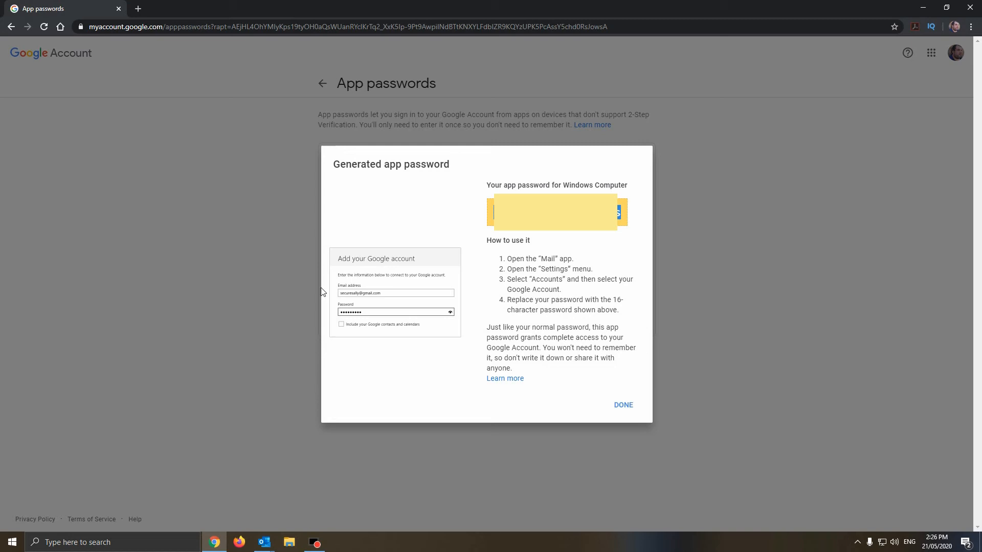
{"action": "mouse_move", "coordinate": [370, 368]}
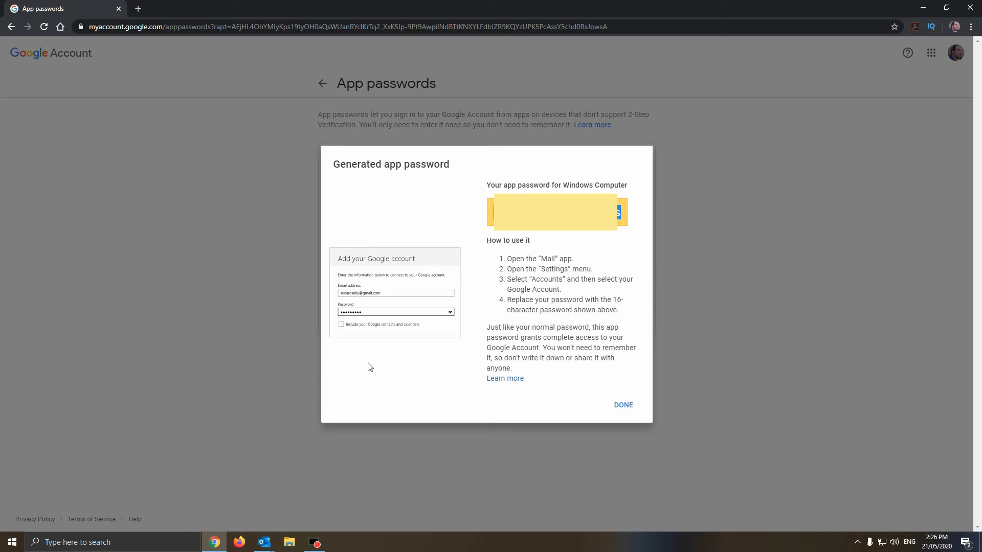
{"action": "mouse_move", "coordinate": [349, 318]}
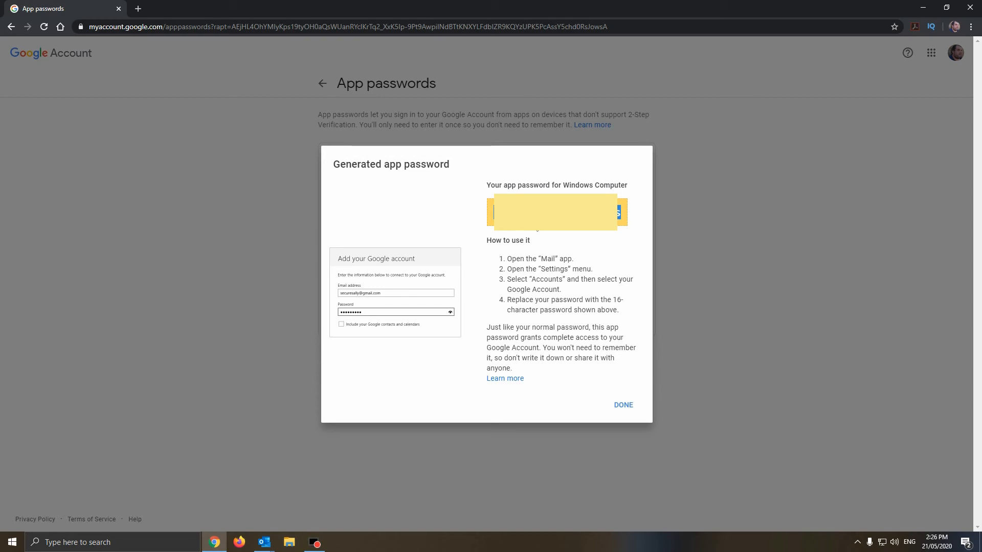
{"action": "mouse_move", "coordinate": [624, 405]}
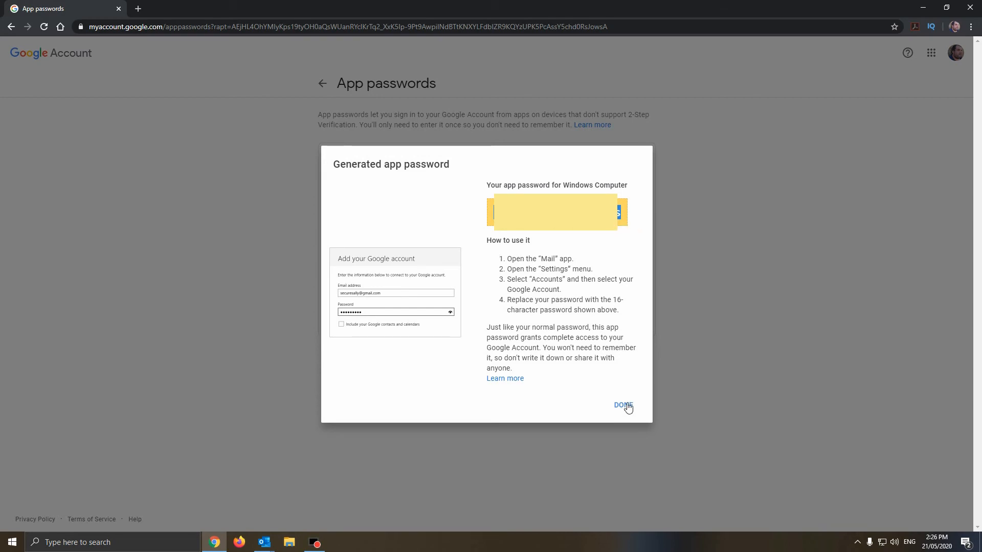
Step: Dismiss the generated password so Mail on my Windows Computer appears in the app passwords list
{"action": "left_click", "coordinate": [622, 405]}
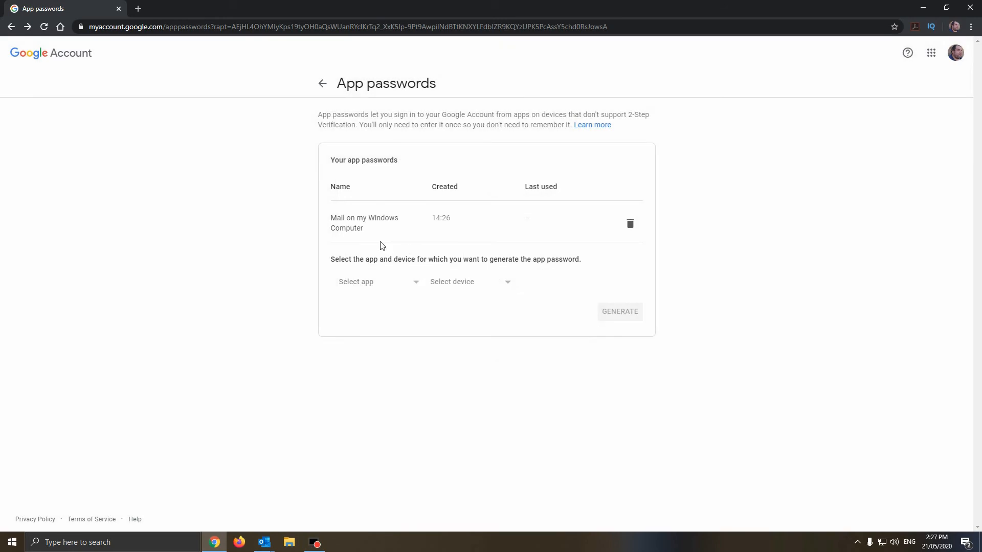
{"action": "mouse_move", "coordinate": [667, 235]}
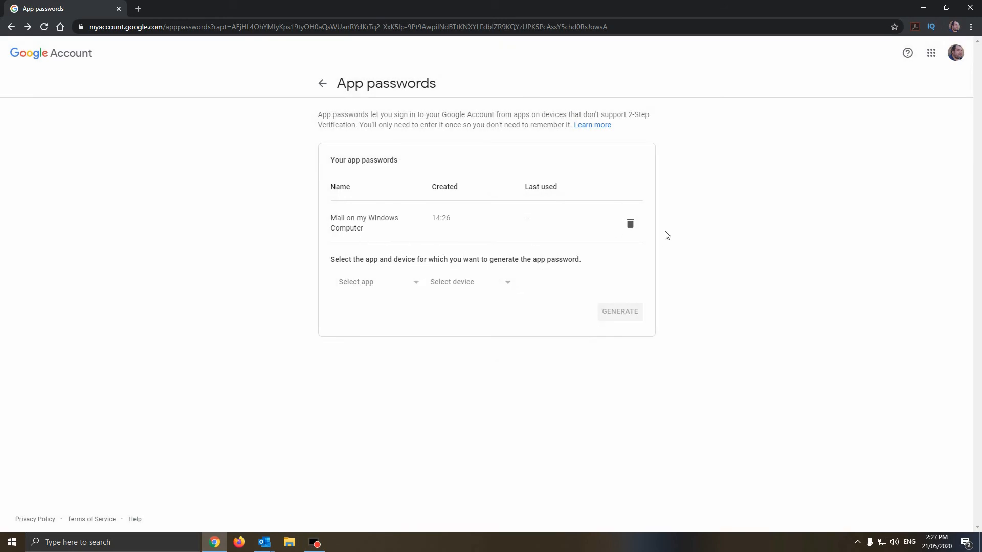
{"action": "mouse_move", "coordinate": [390, 424]}
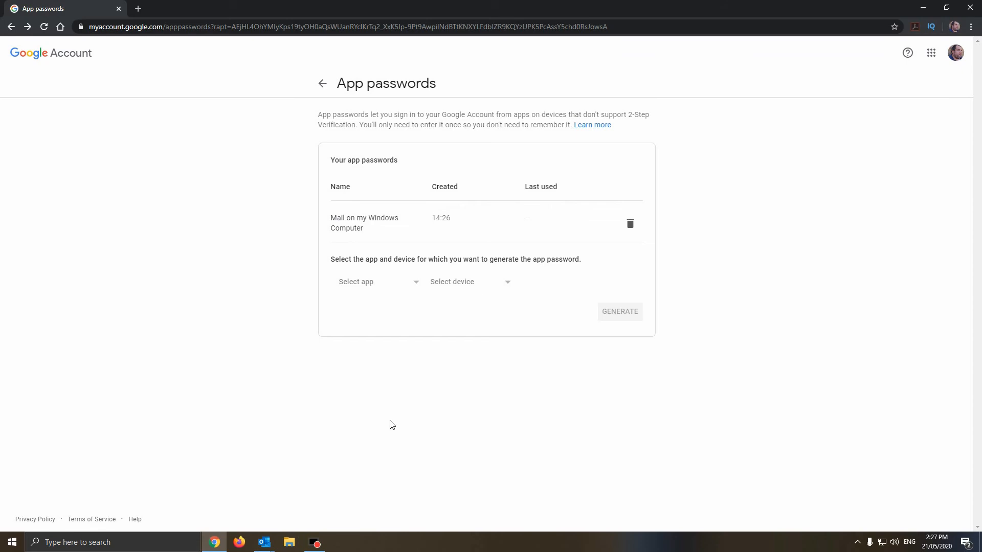
{"action": "mouse_move", "coordinate": [336, 388]}
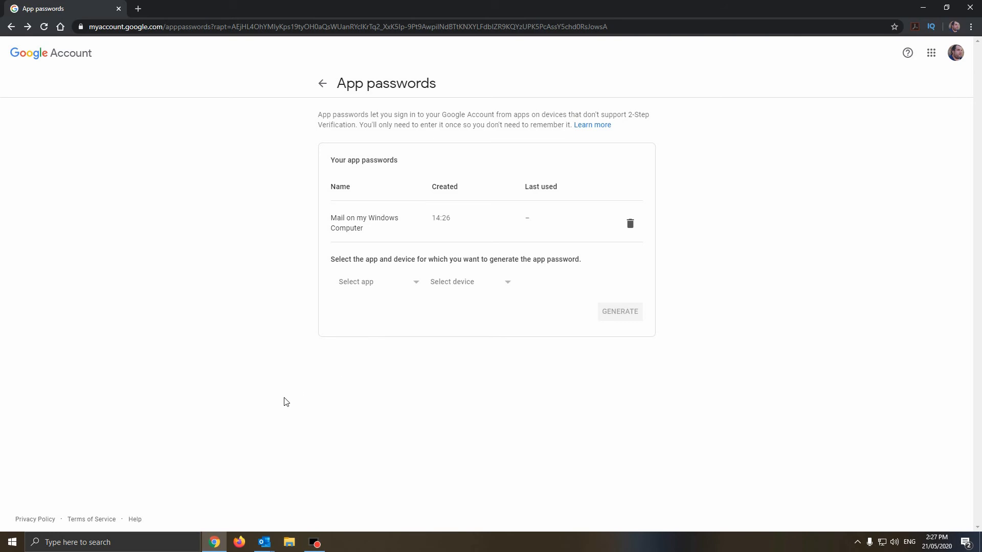
{"action": "mouse_move", "coordinate": [267, 409]}
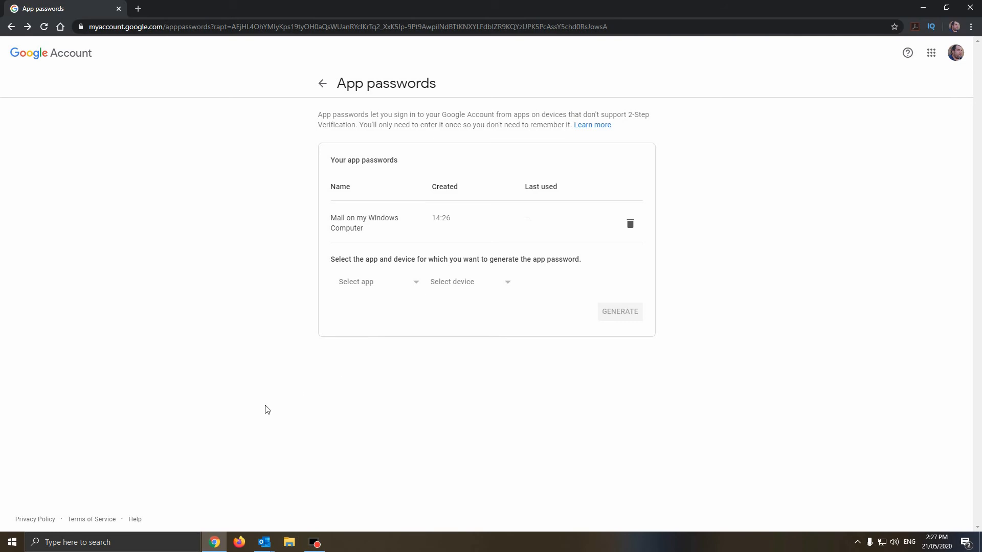
{"action": "mouse_move", "coordinate": [279, 433]}
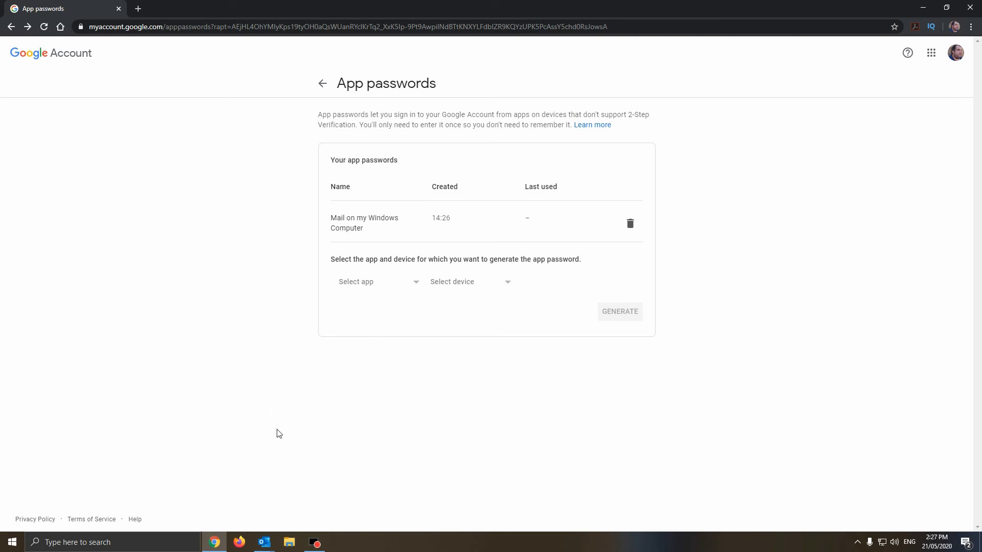
{"action": "mouse_move", "coordinate": [211, 480]}
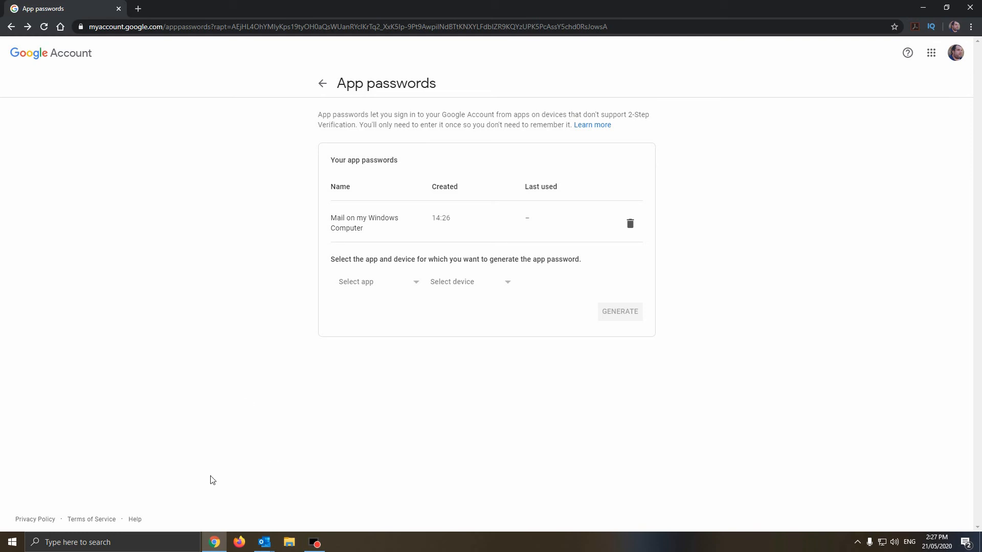
{"action": "mouse_move", "coordinate": [12, 542]}
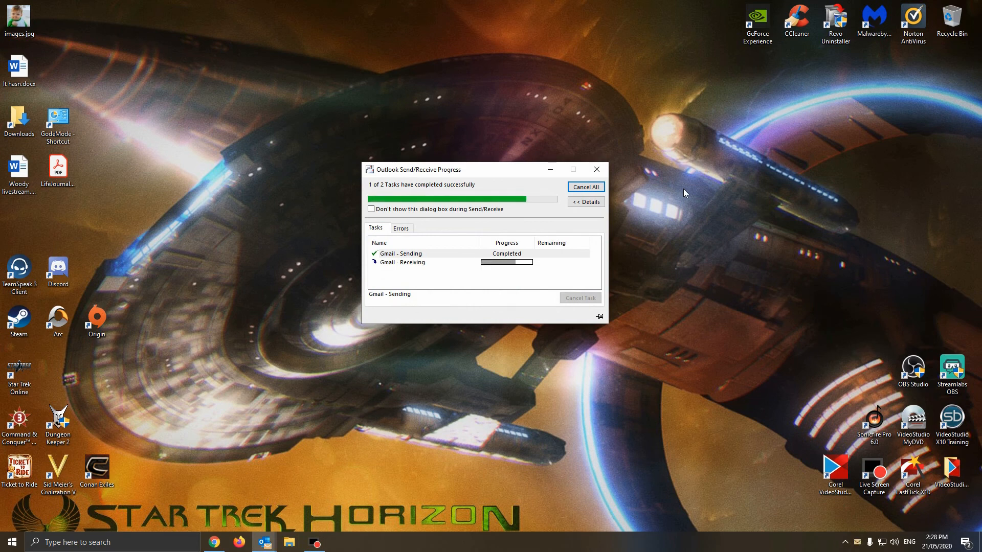
Step: Run Outlook's Gmail send/receive until sending and receiving complete
{"action": "left_click", "coordinate": [598, 170]}
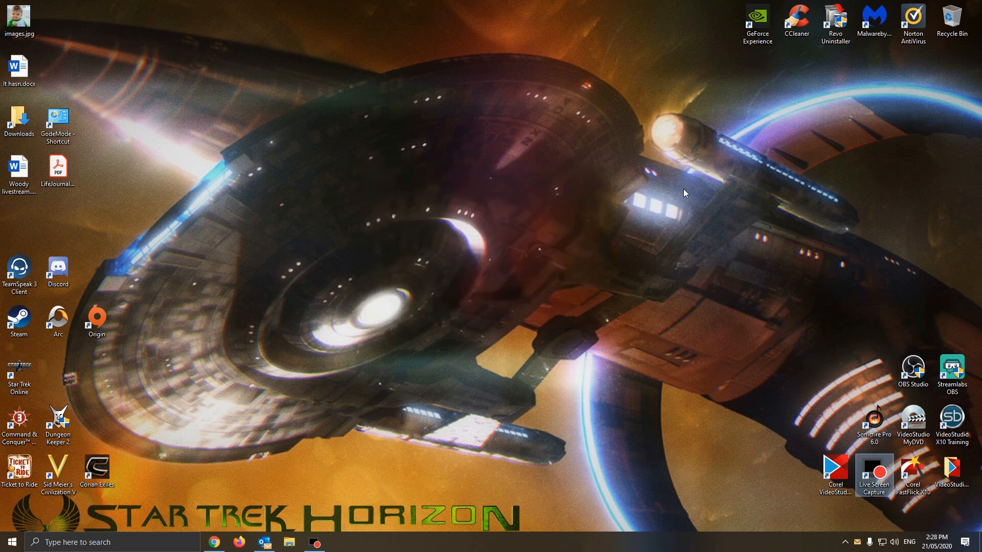
{"action": "mouse_move", "coordinate": [629, 173]}
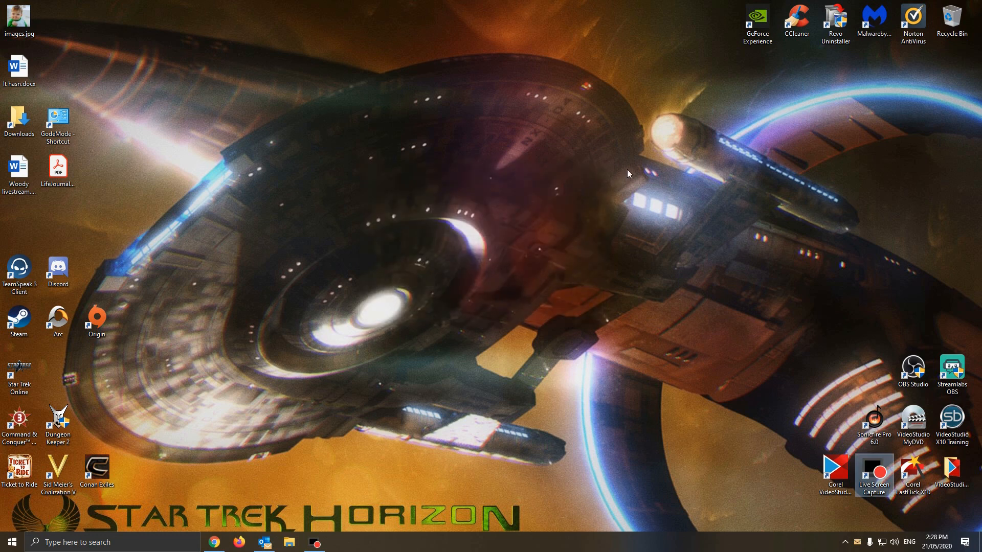
{"action": "mouse_move", "coordinate": [626, 170]}
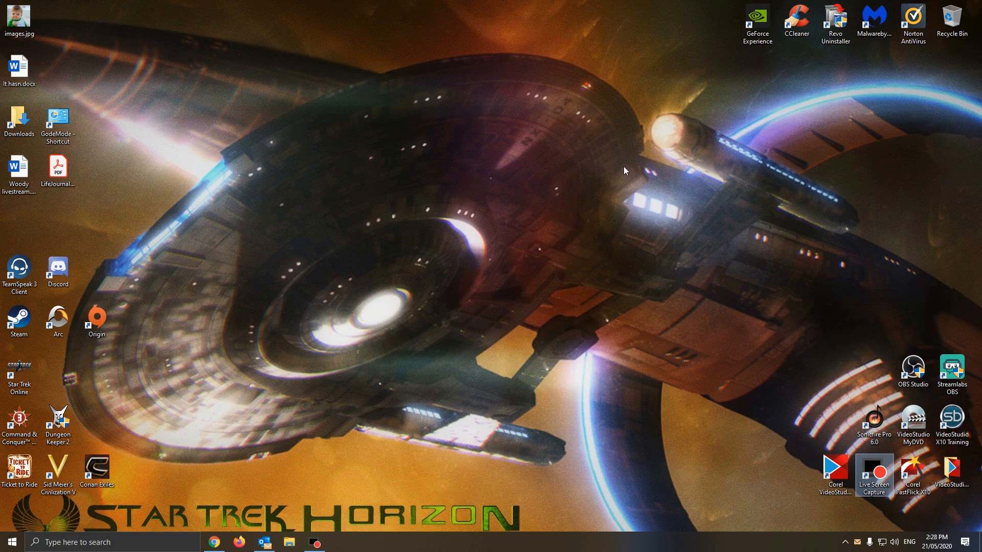